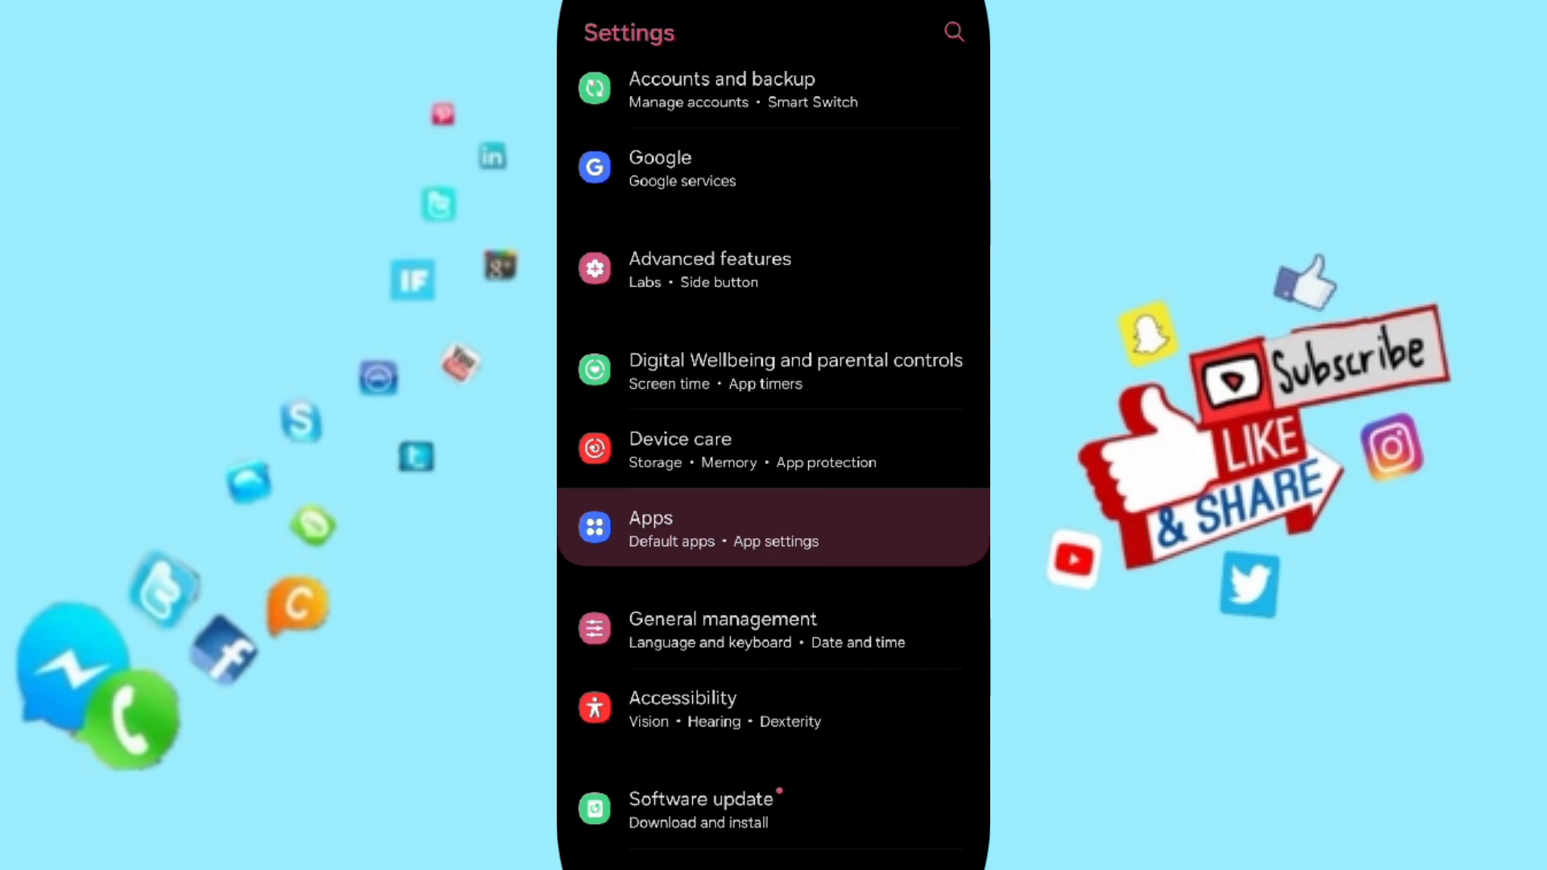
Go to the Apps page listing all 86 installed apps
click(772, 528)
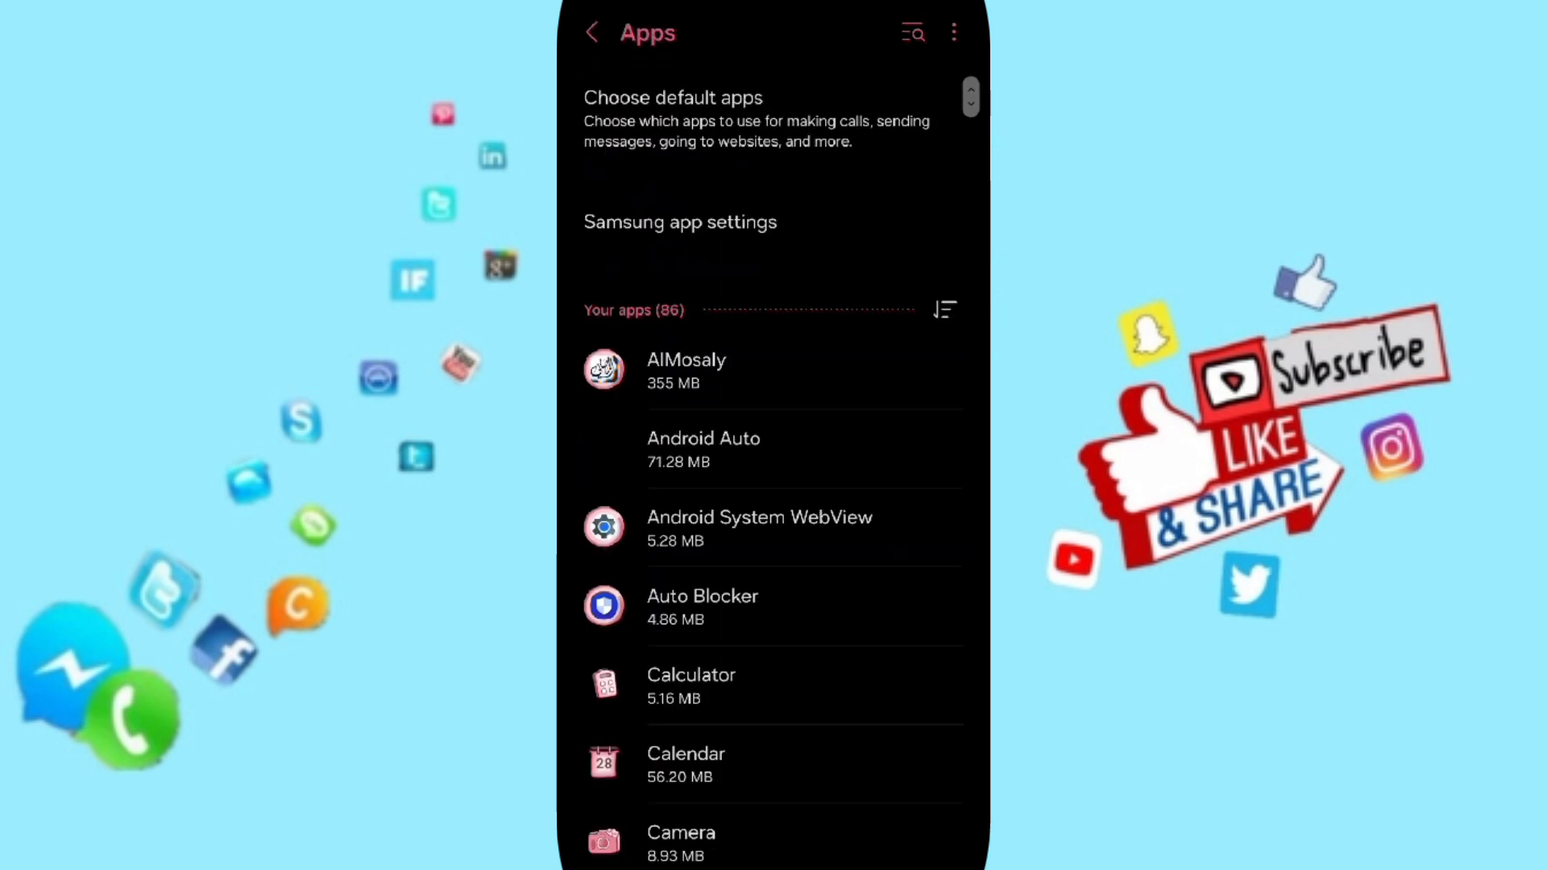
Find JustWatch in the app list and show its App info page
scroll(down, 3)
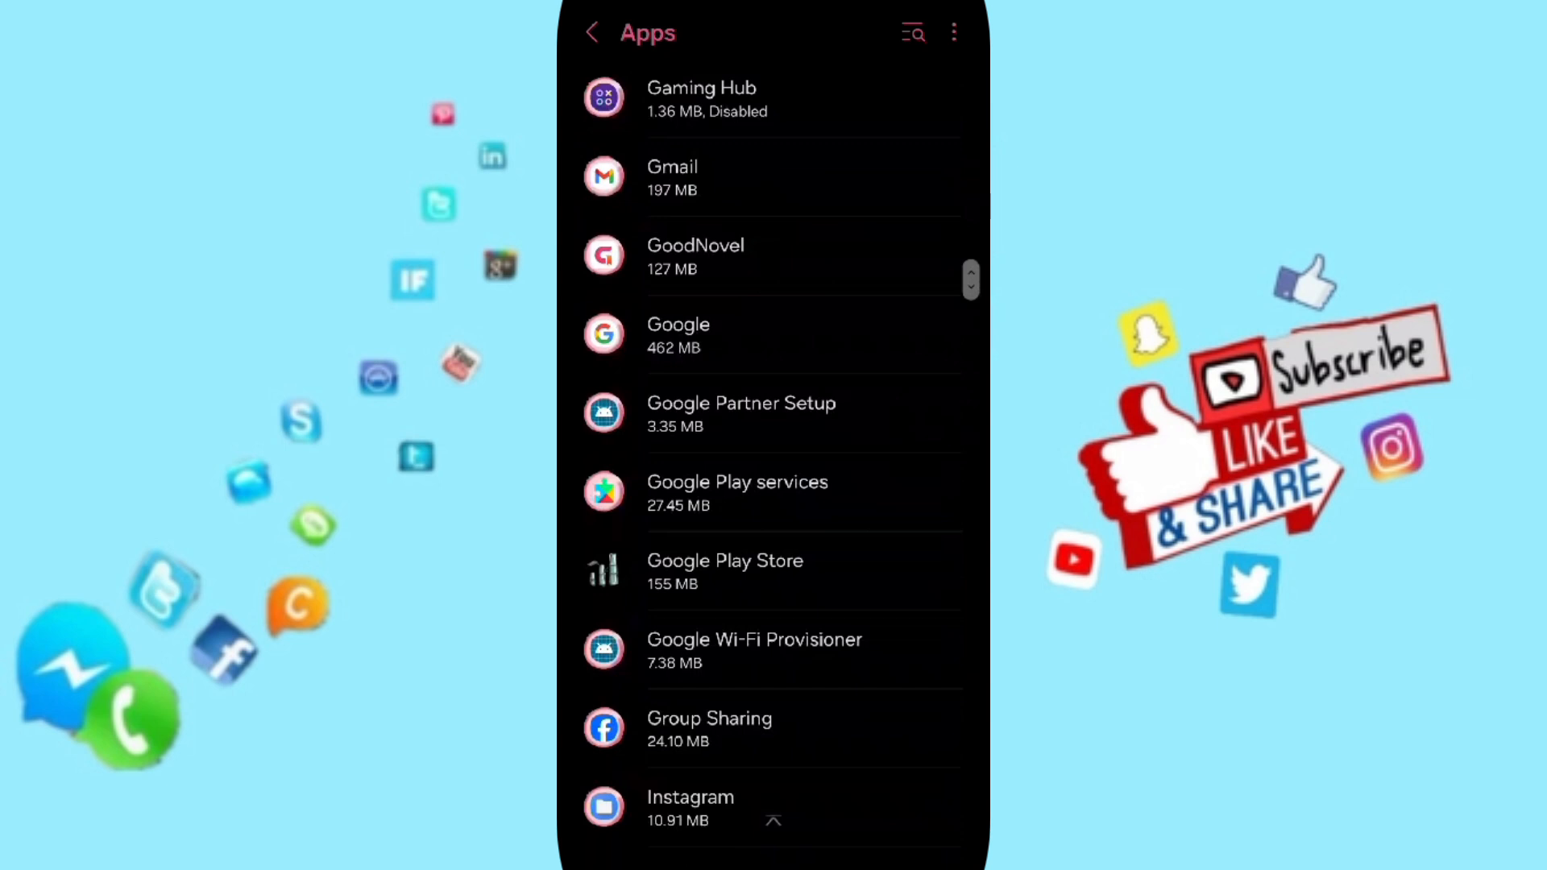
scroll(down, 3)
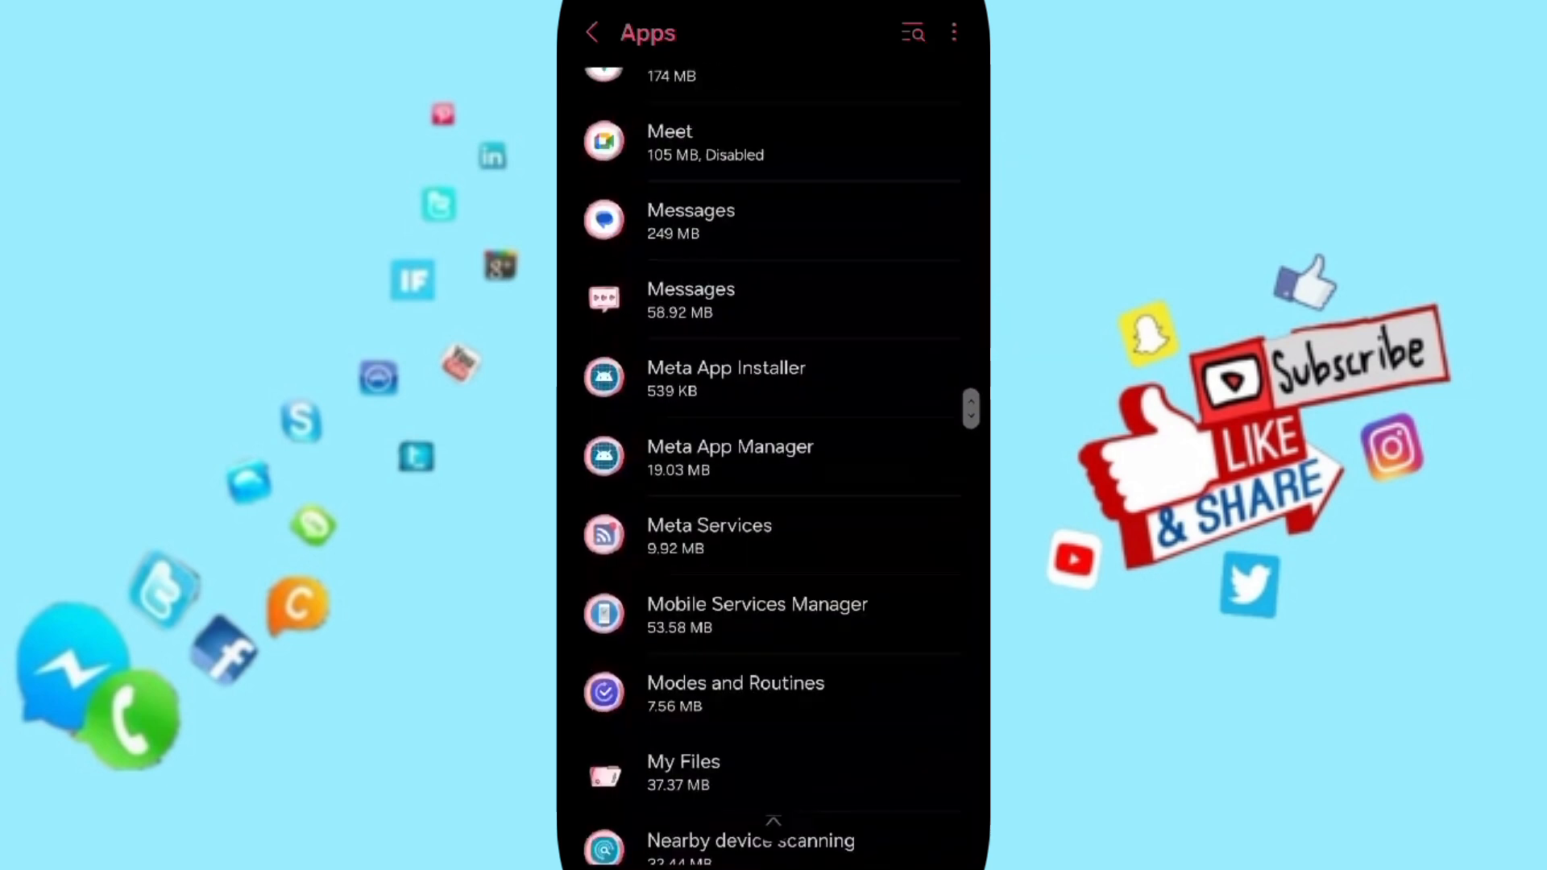
scroll(up, 3)
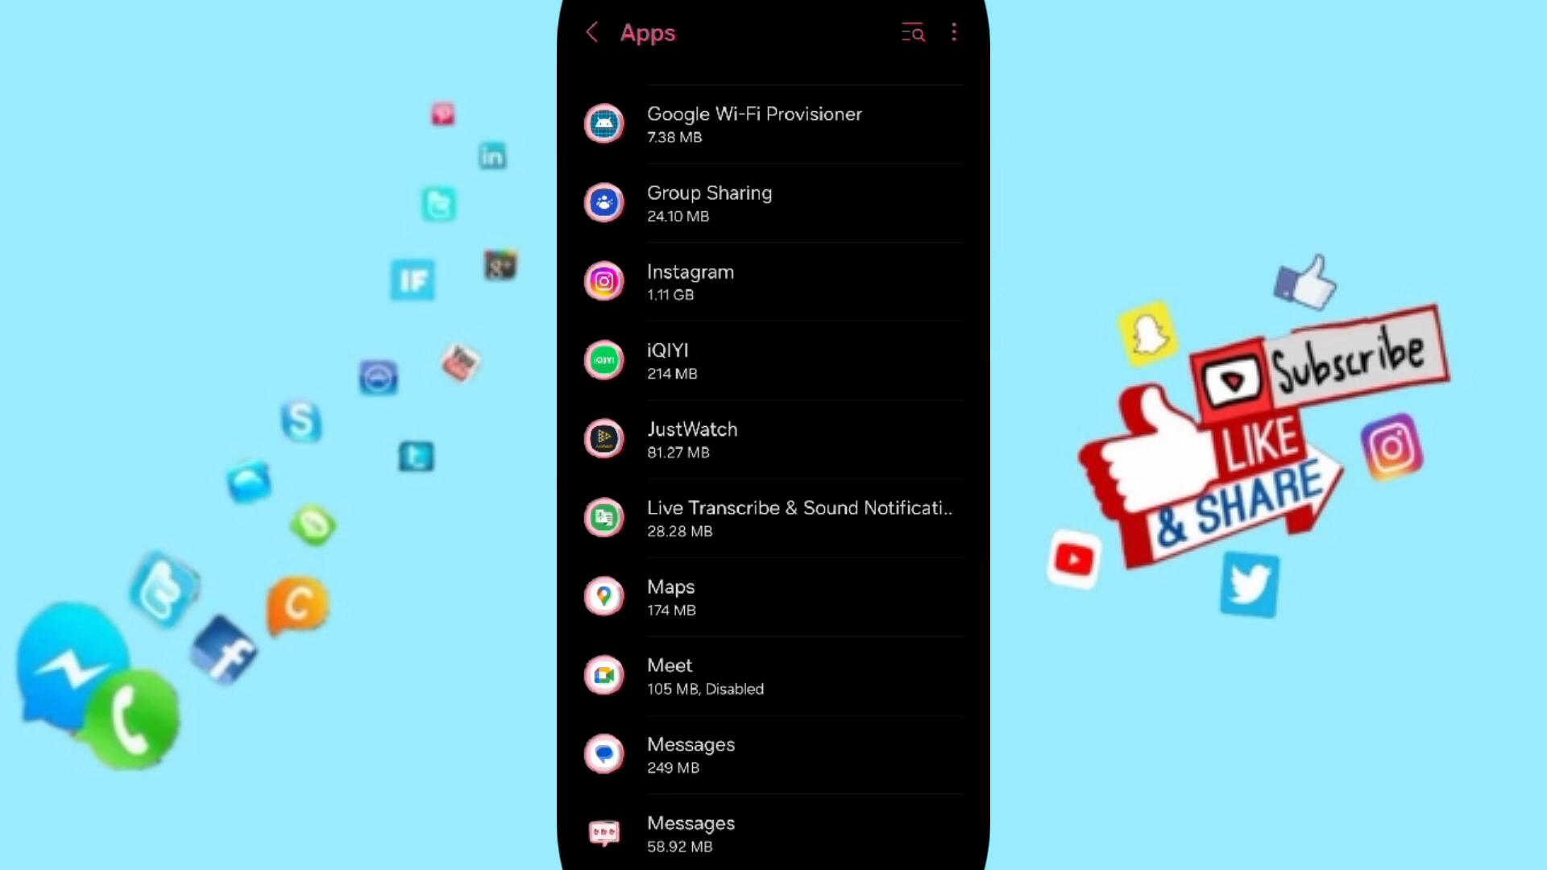
click(692, 438)
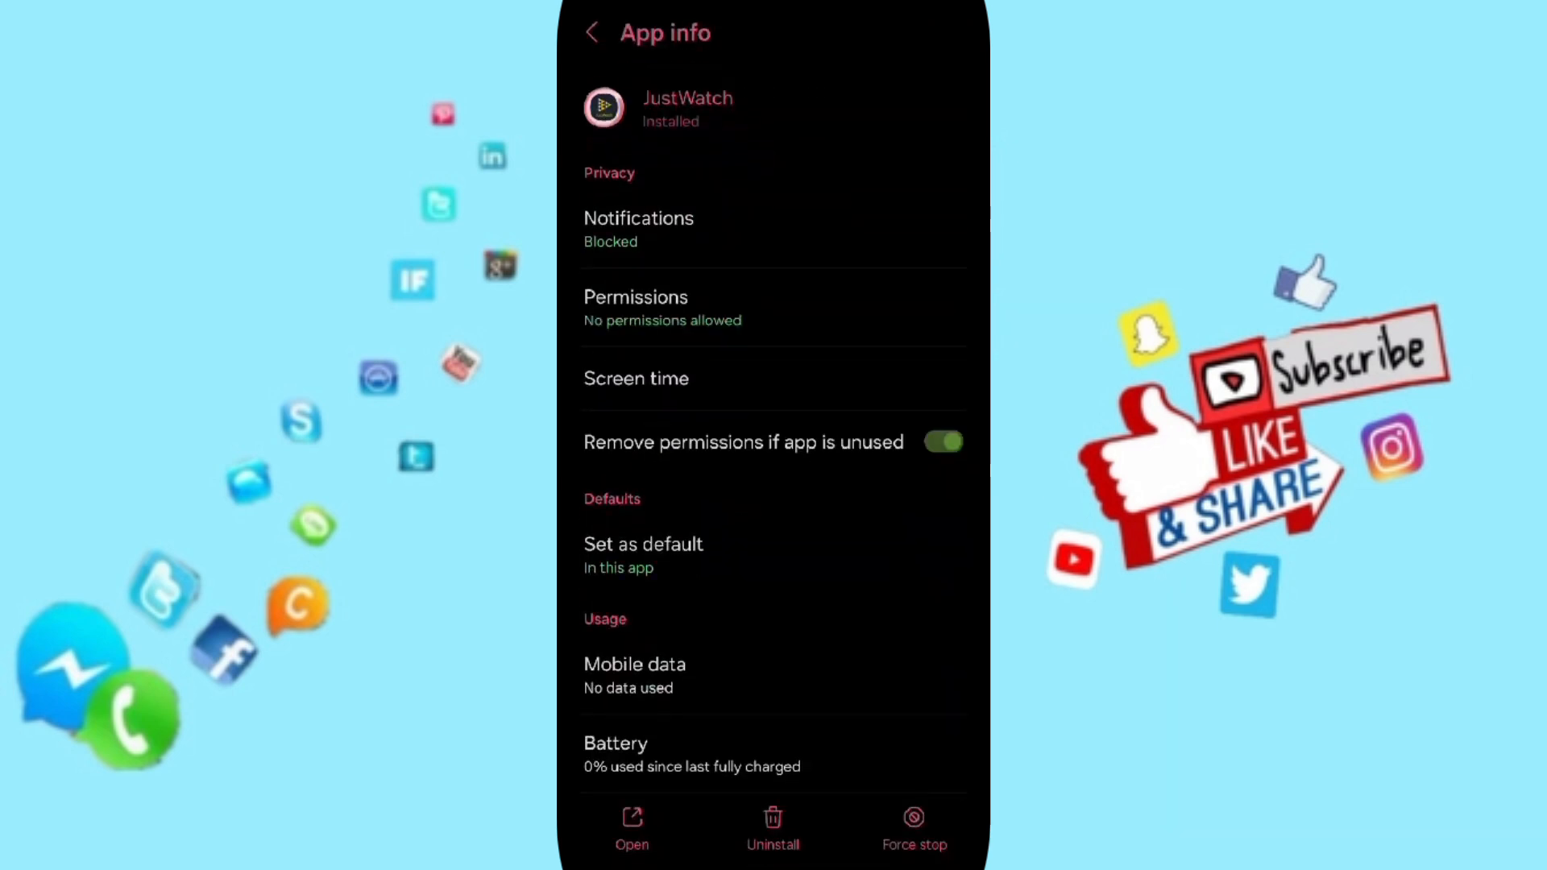
Leave JustWatch's App info and launch Google Play Store on its Apps home
scroll(down, 3)
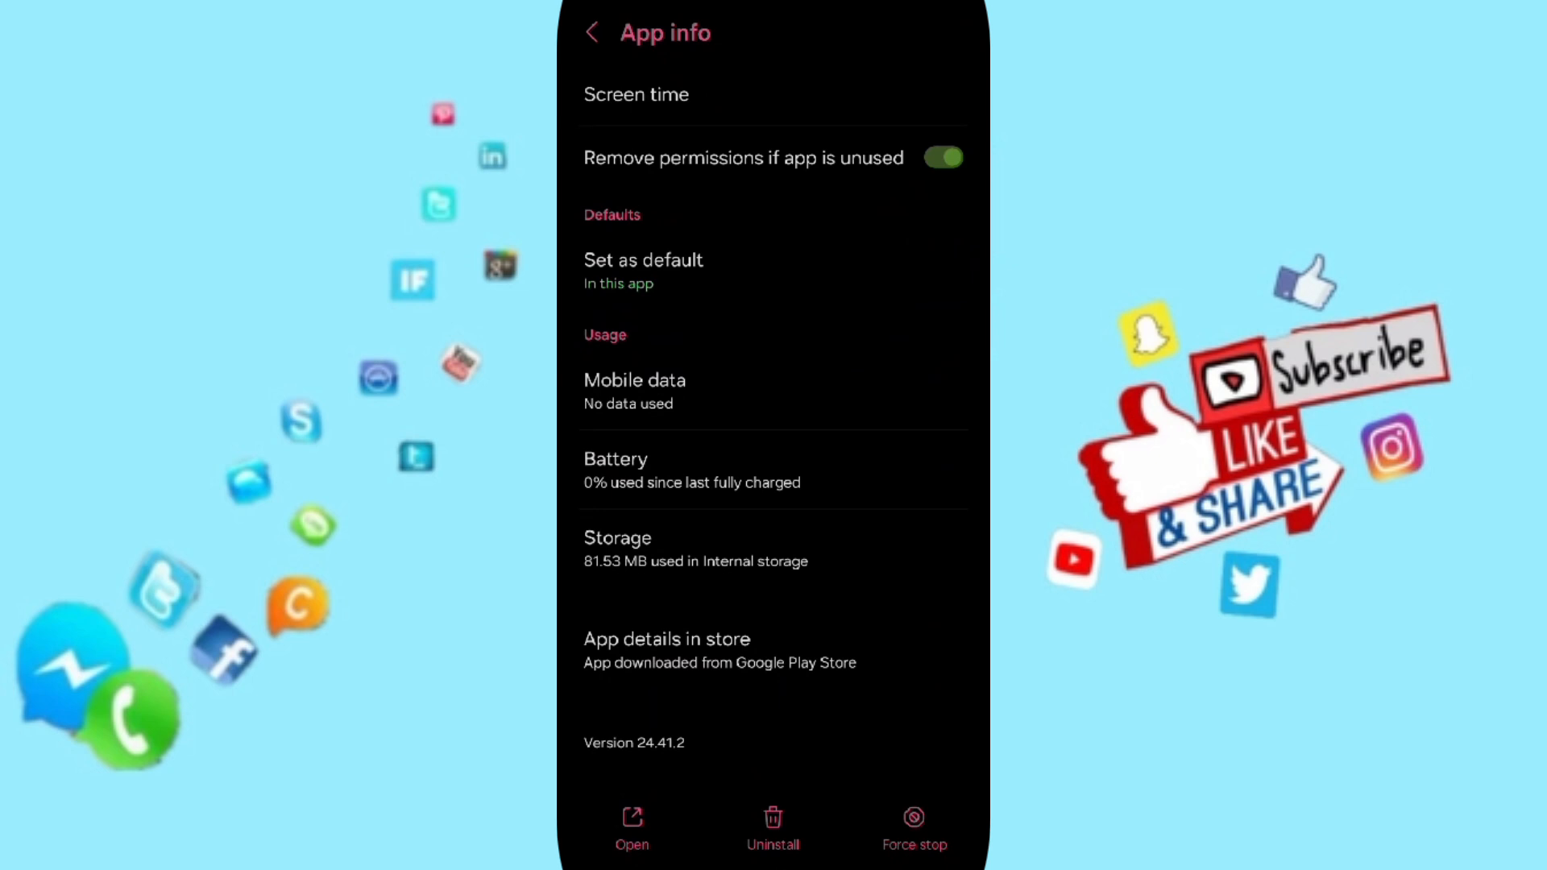
click(914, 828)
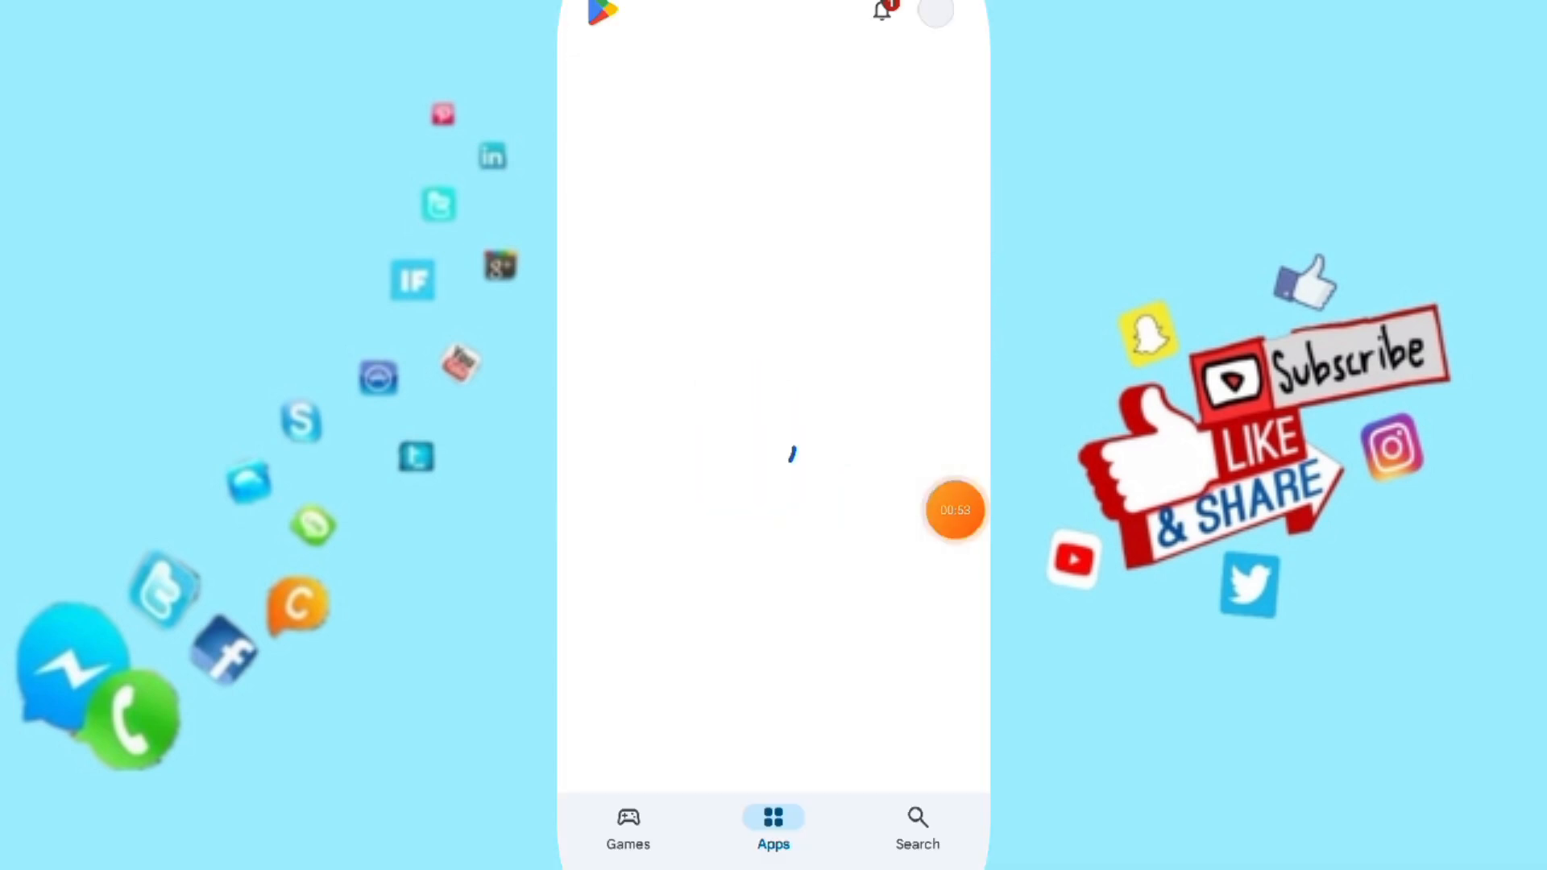
Search the Play Store for 'just watch' and submit it
click(916, 828)
text(jus)
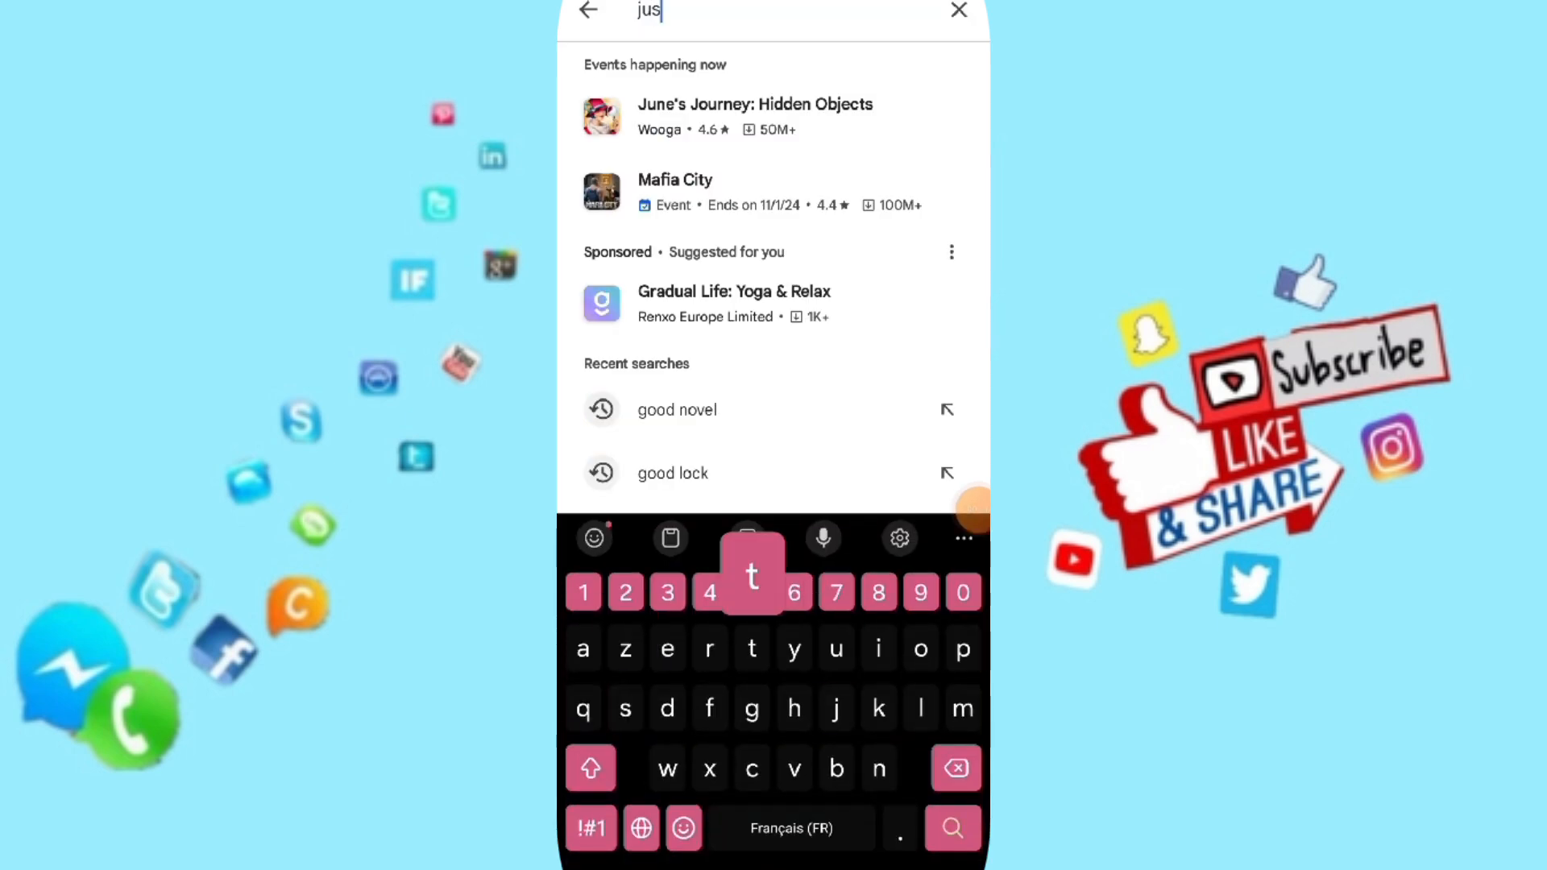
click(951, 829)
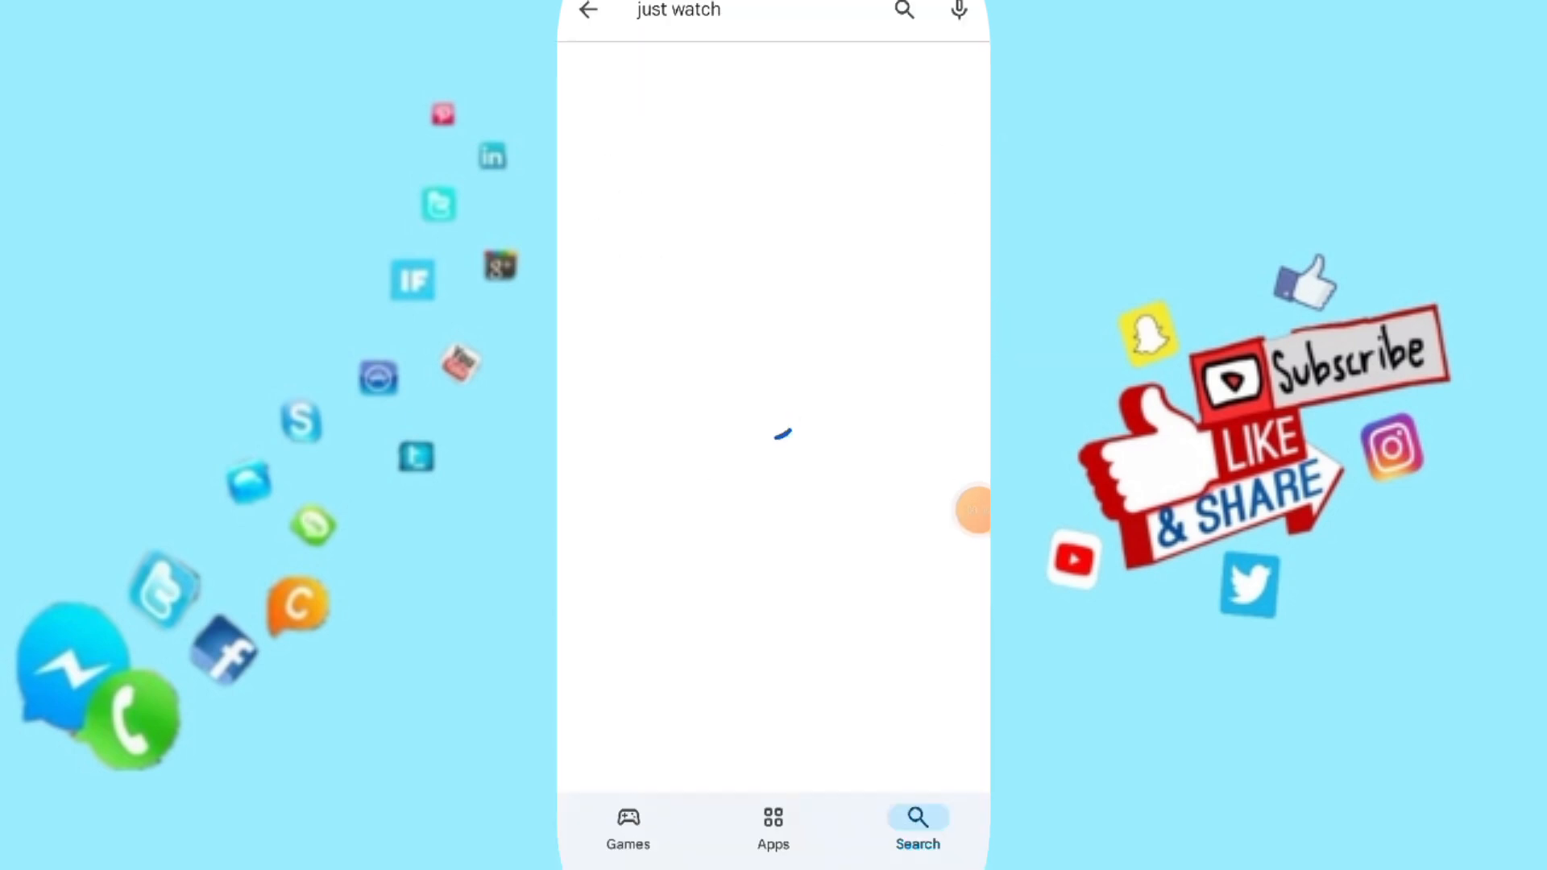